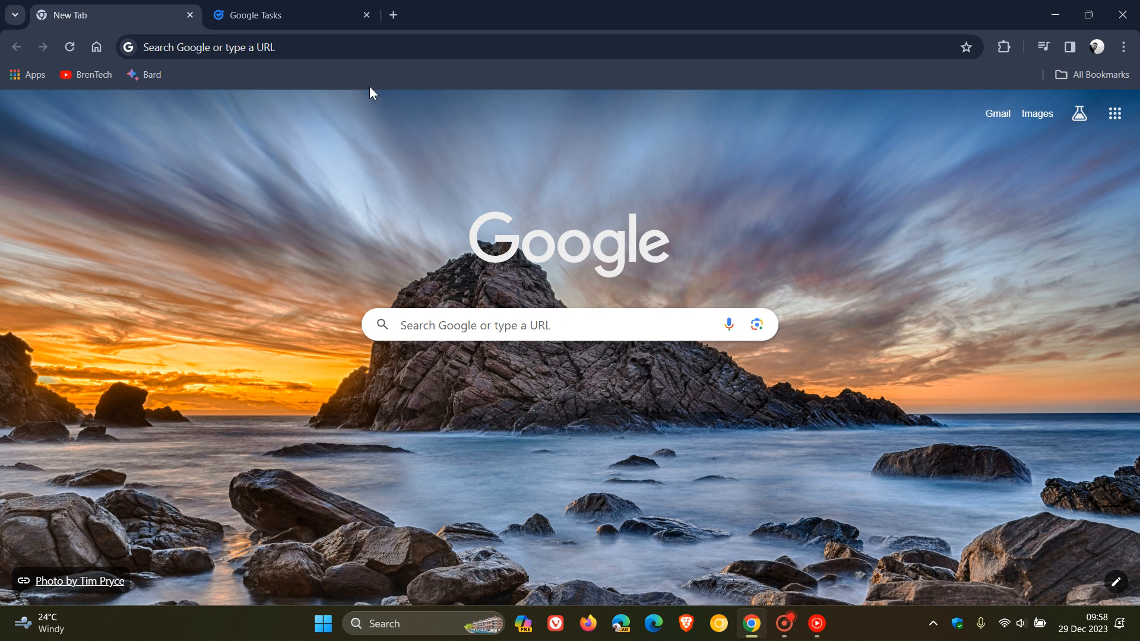
# Step: Flip between the New Tab page and the Google Tasks tab showing the Reminders list
pyautogui.click(270, 14)
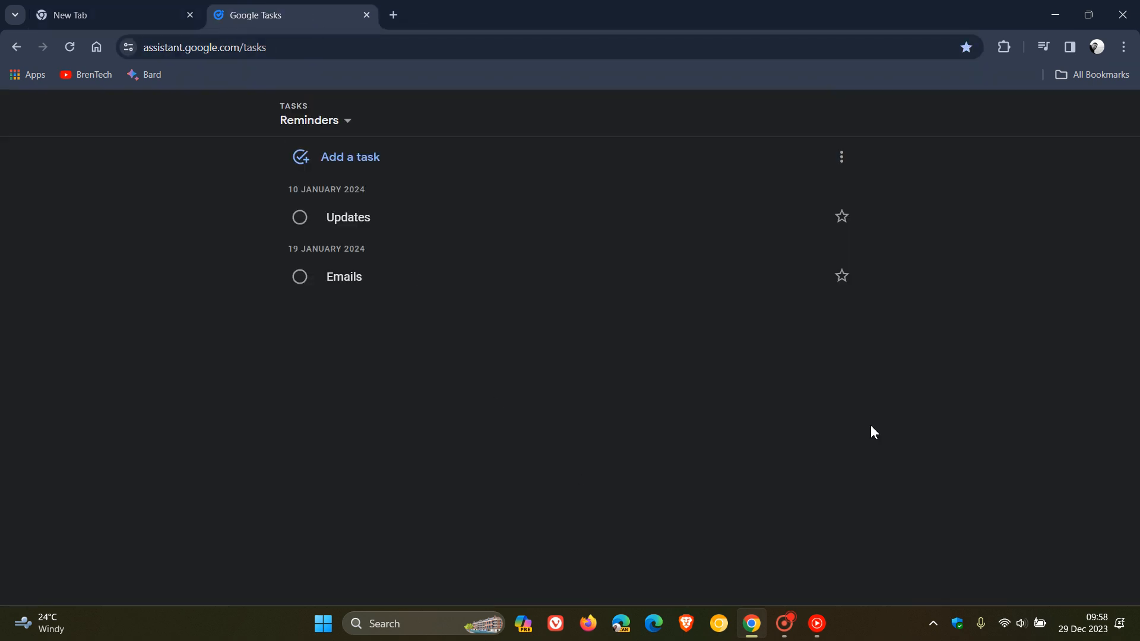
pyautogui.moveTo(824, 442)
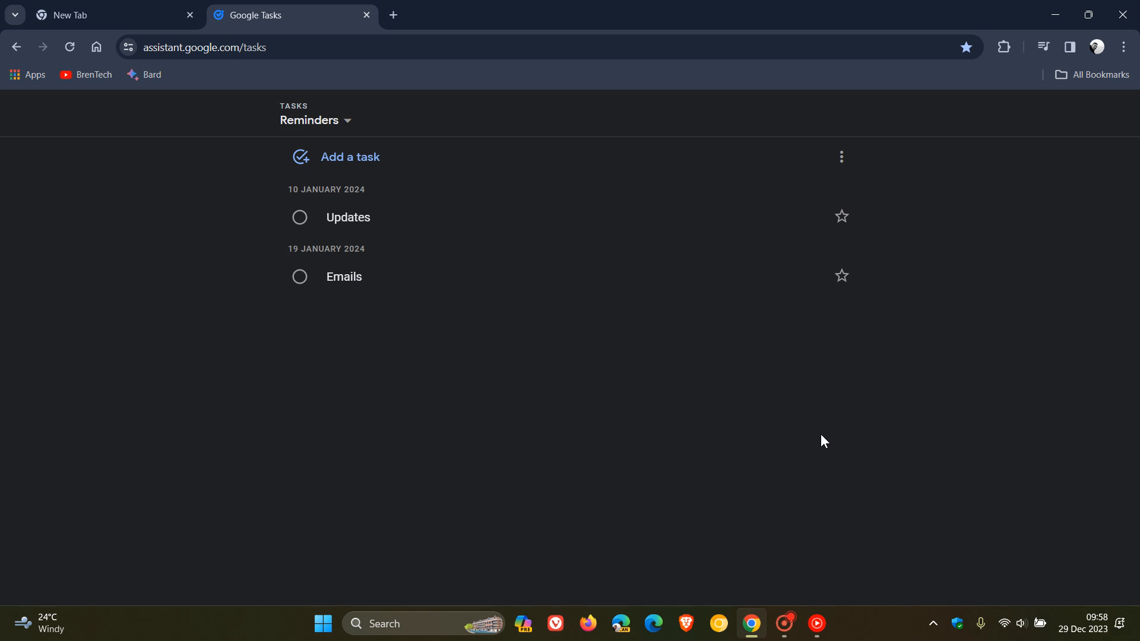
pyautogui.moveTo(123, 222)
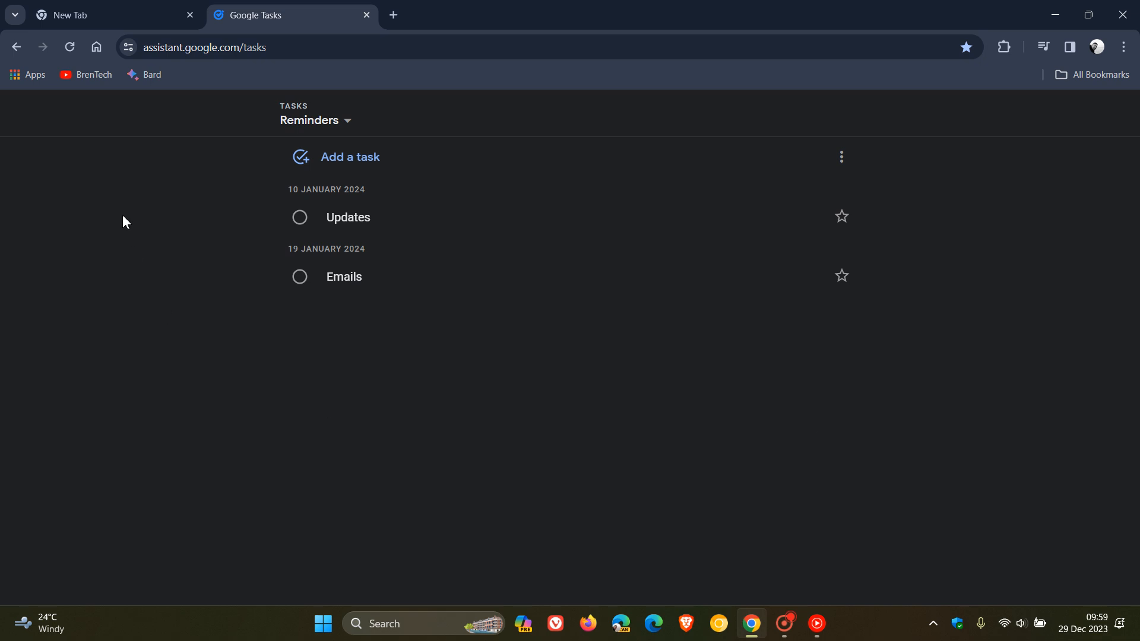
pyautogui.click(113, 15)
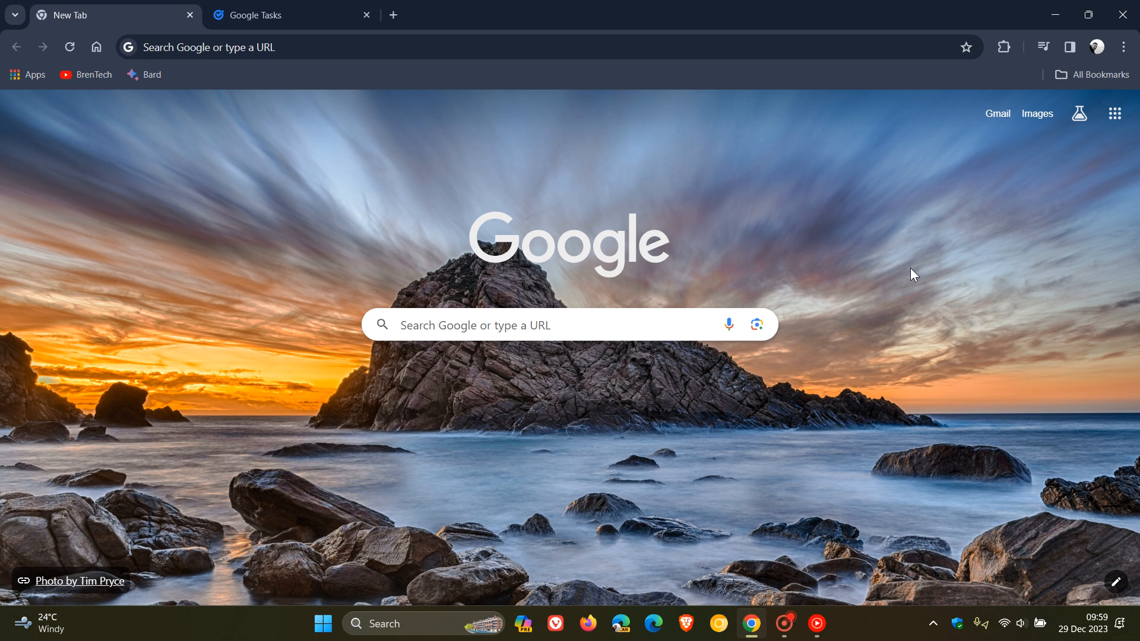
pyautogui.moveTo(596, 503)
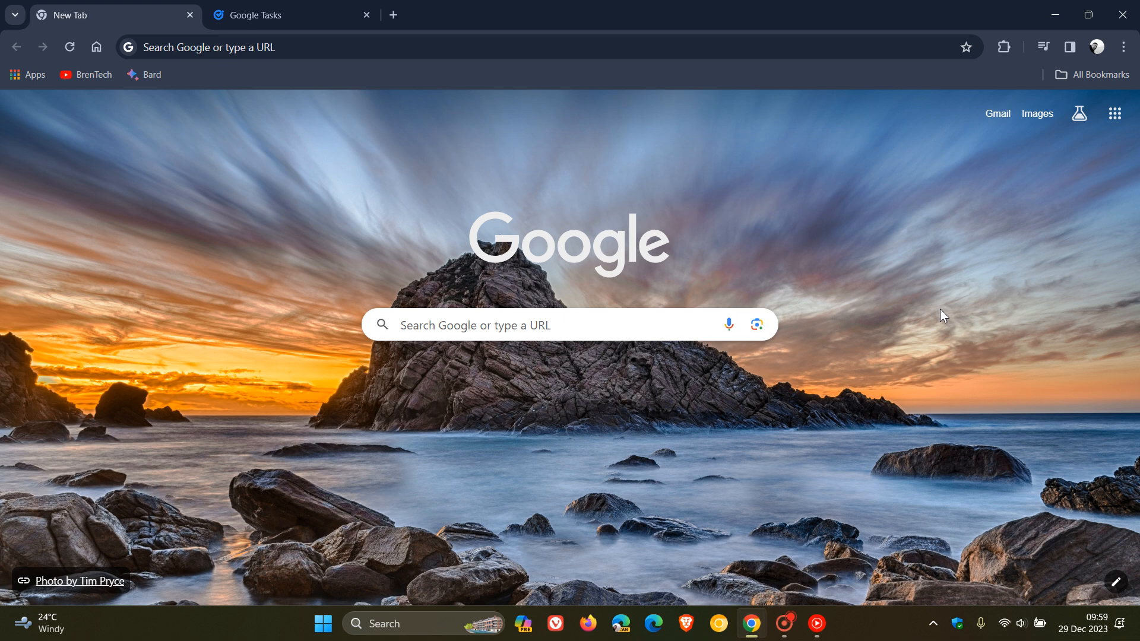
pyautogui.moveTo(966, 329)
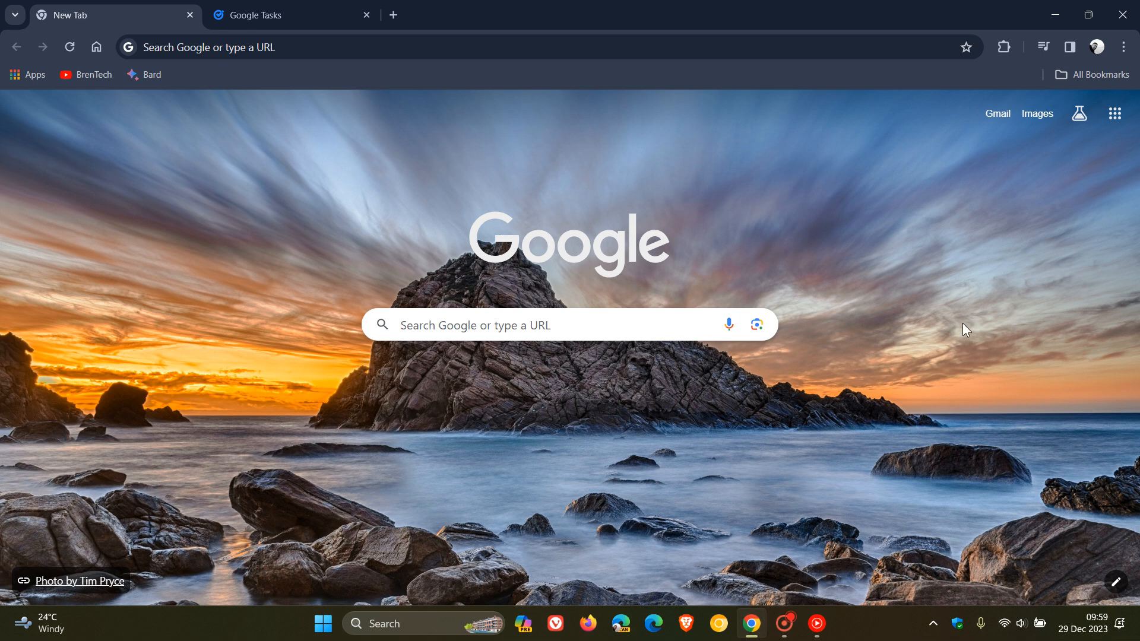
pyautogui.click(1122, 47)
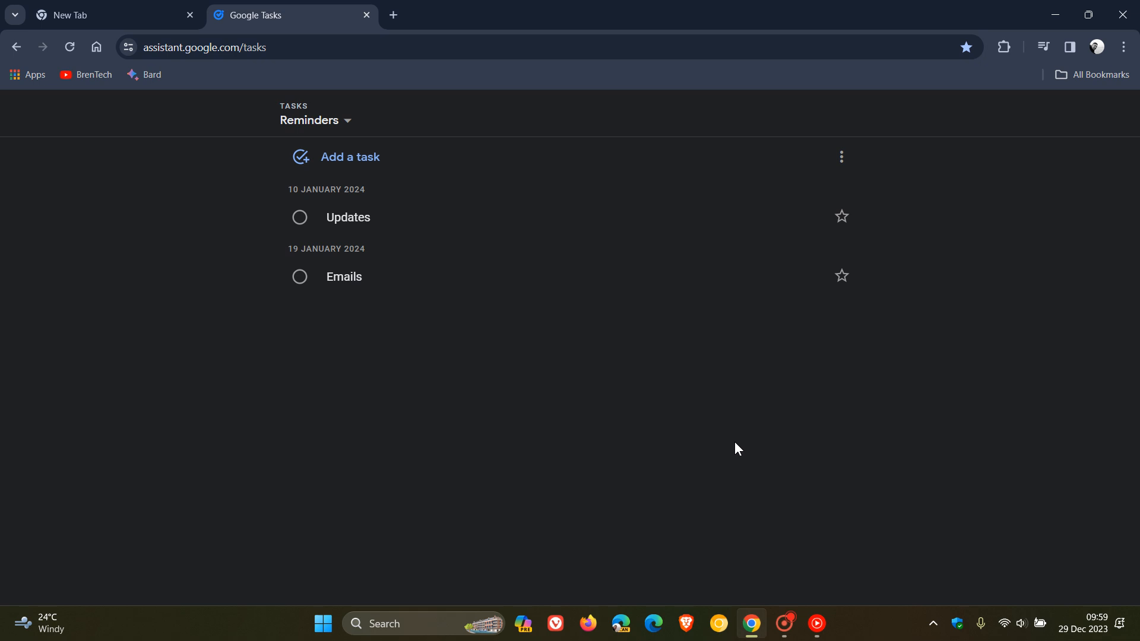
pyautogui.click(109, 14)
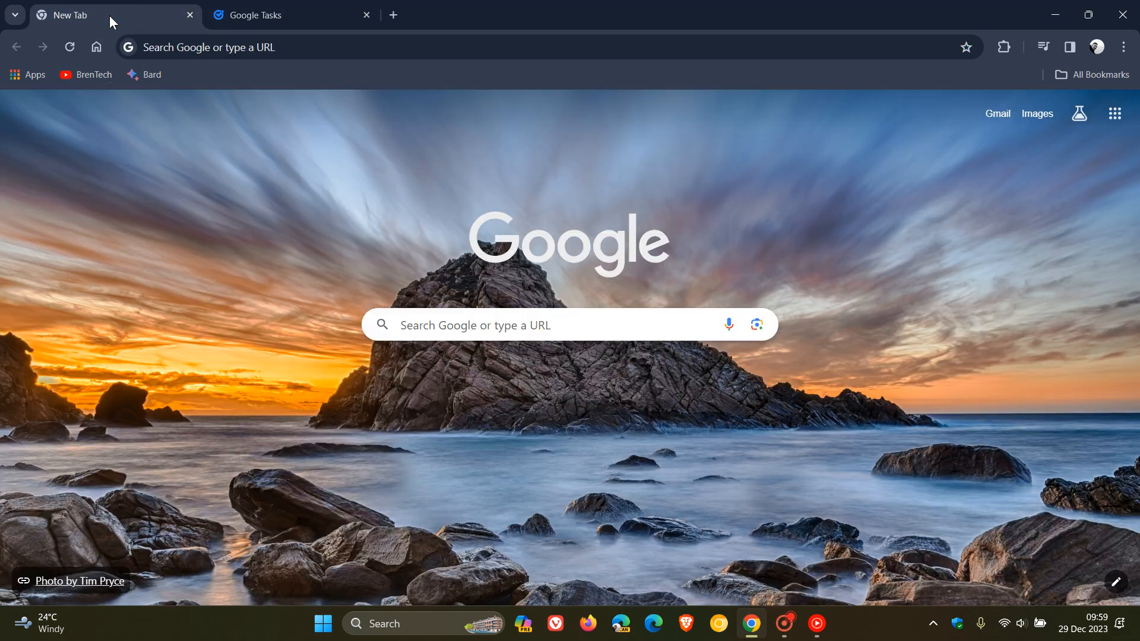
pyautogui.moveTo(897, 479)
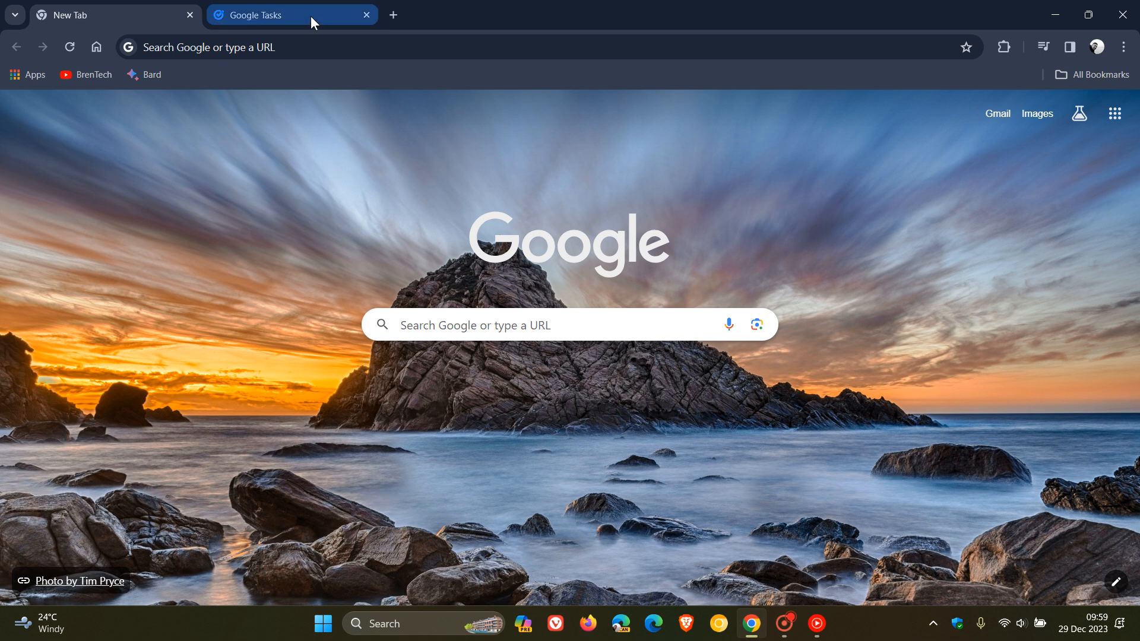
pyautogui.click(289, 14)
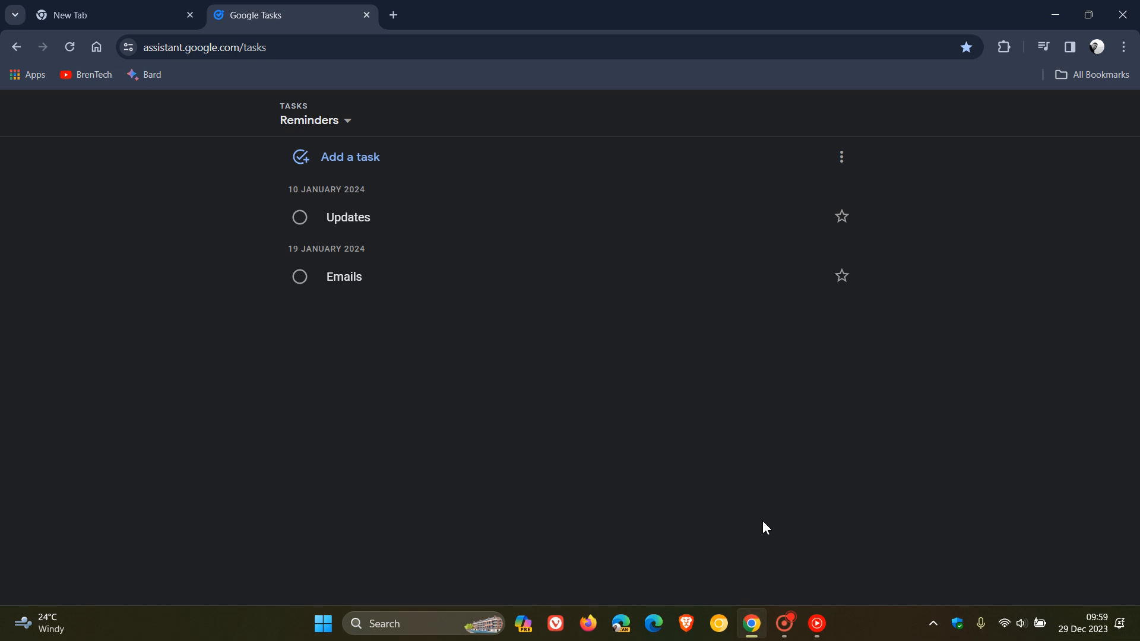
pyautogui.moveTo(815, 436)
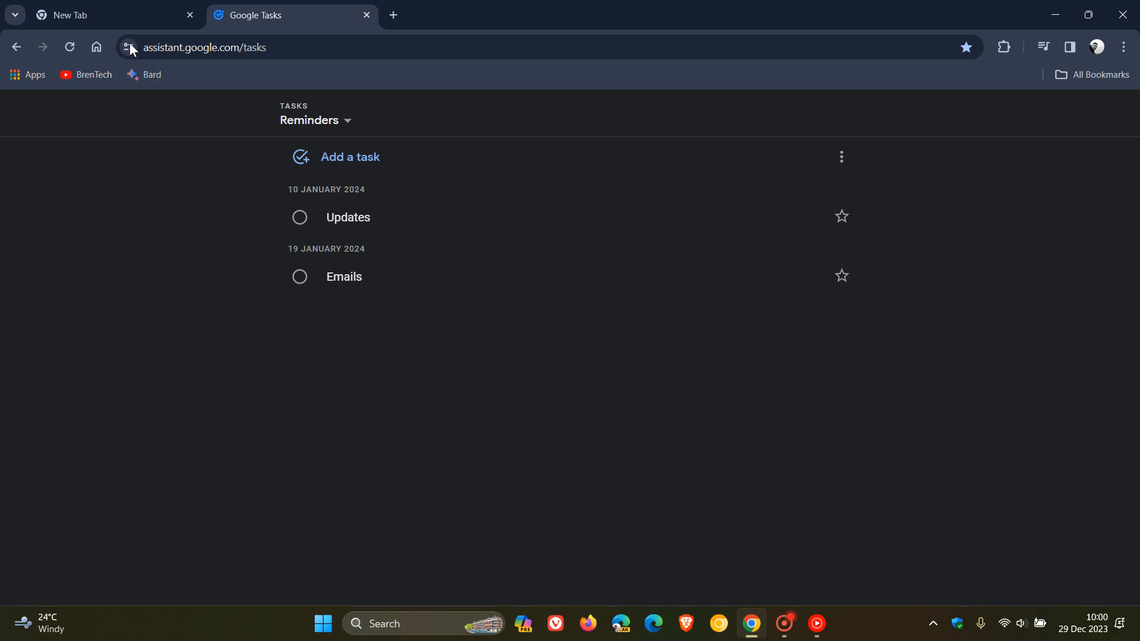
pyautogui.click(109, 14)
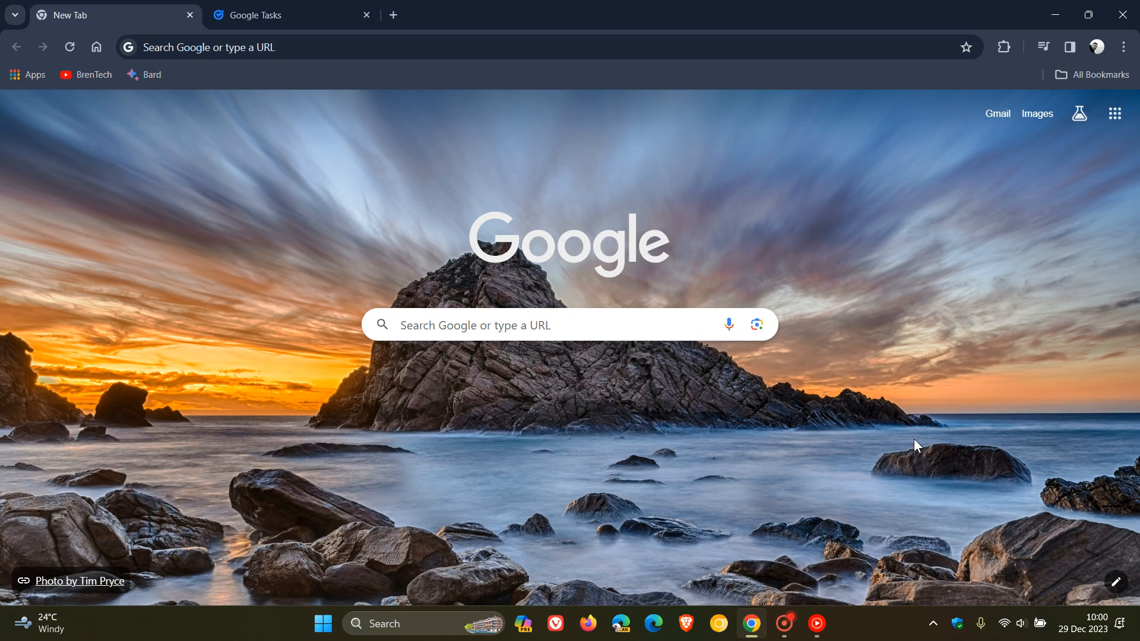
pyautogui.moveTo(897, 448)
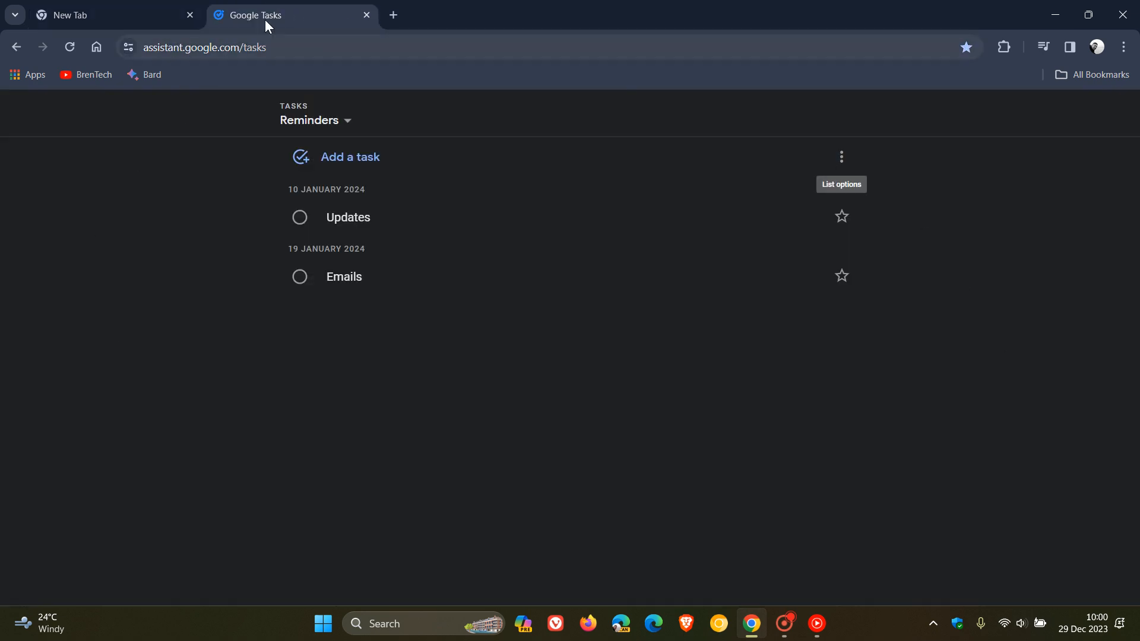
pyautogui.moveTo(905, 509)
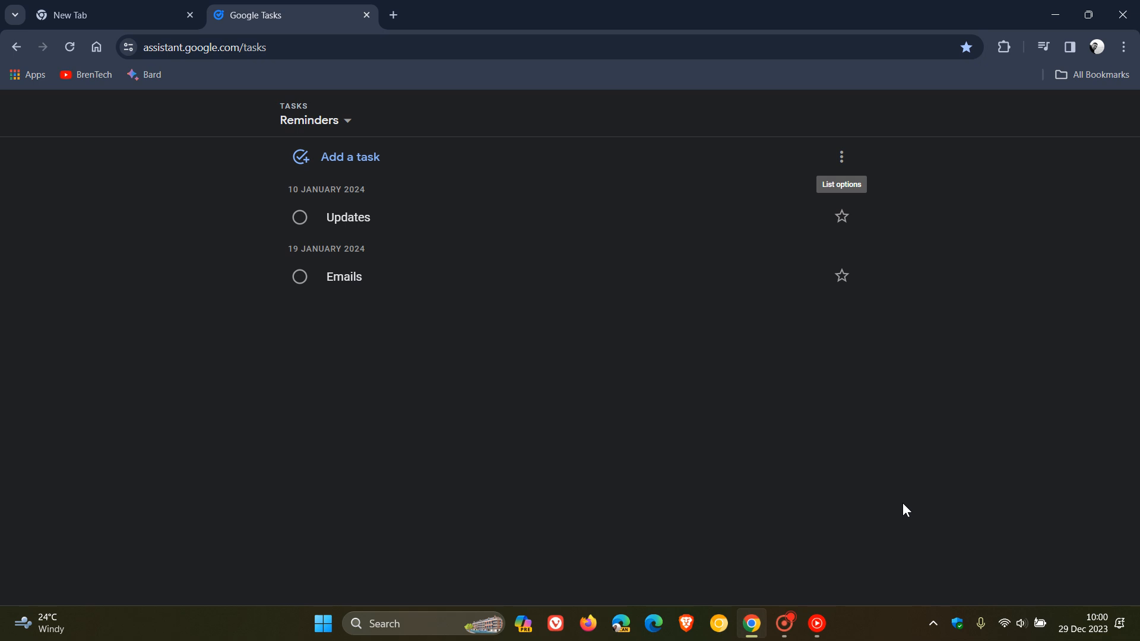
pyautogui.moveTo(910, 515)
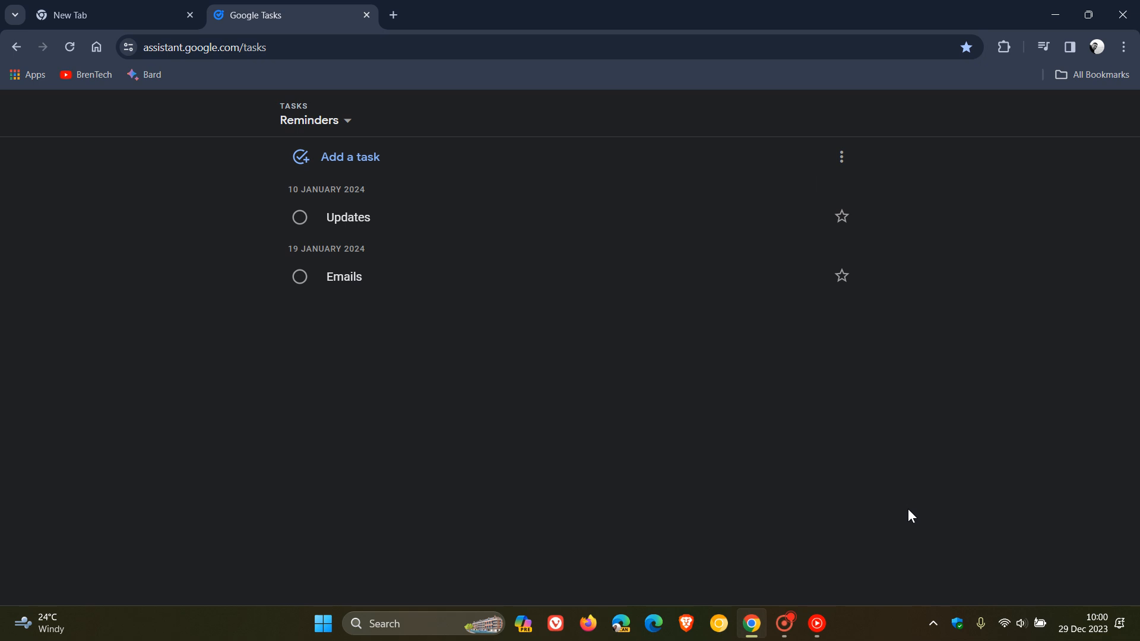
pyautogui.moveTo(875, 488)
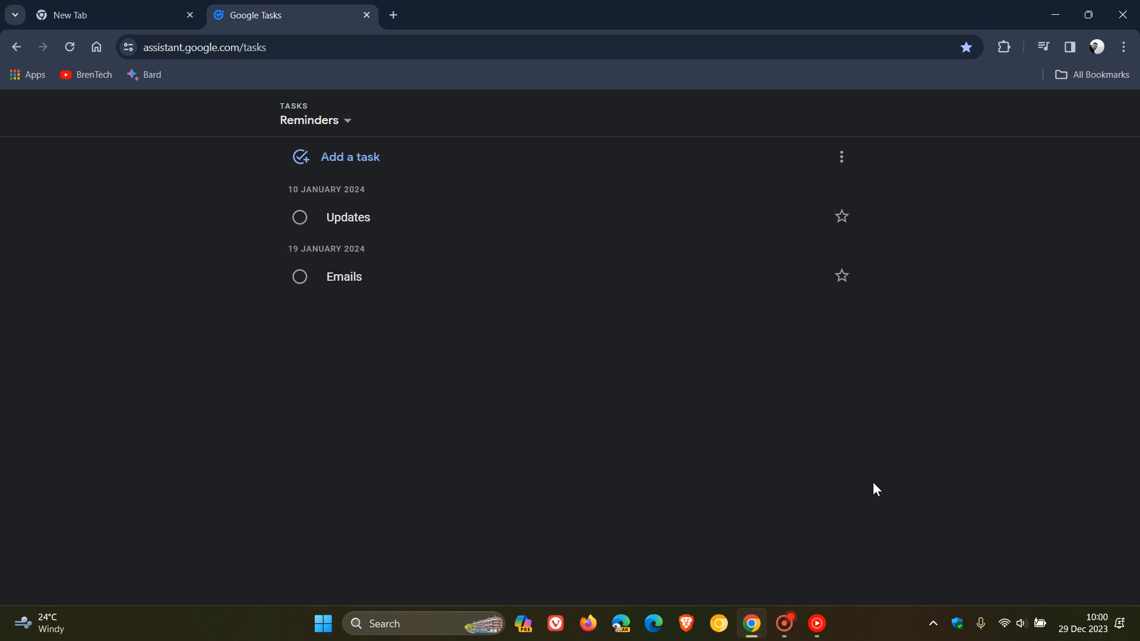
pyautogui.moveTo(892, 487)
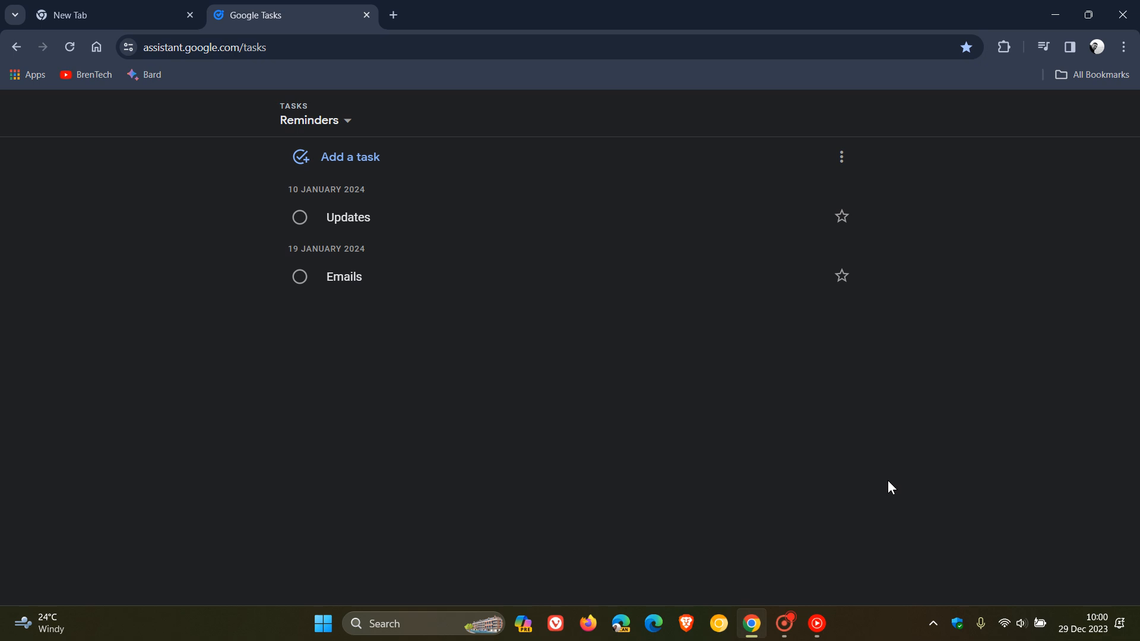
pyautogui.moveTo(814, 451)
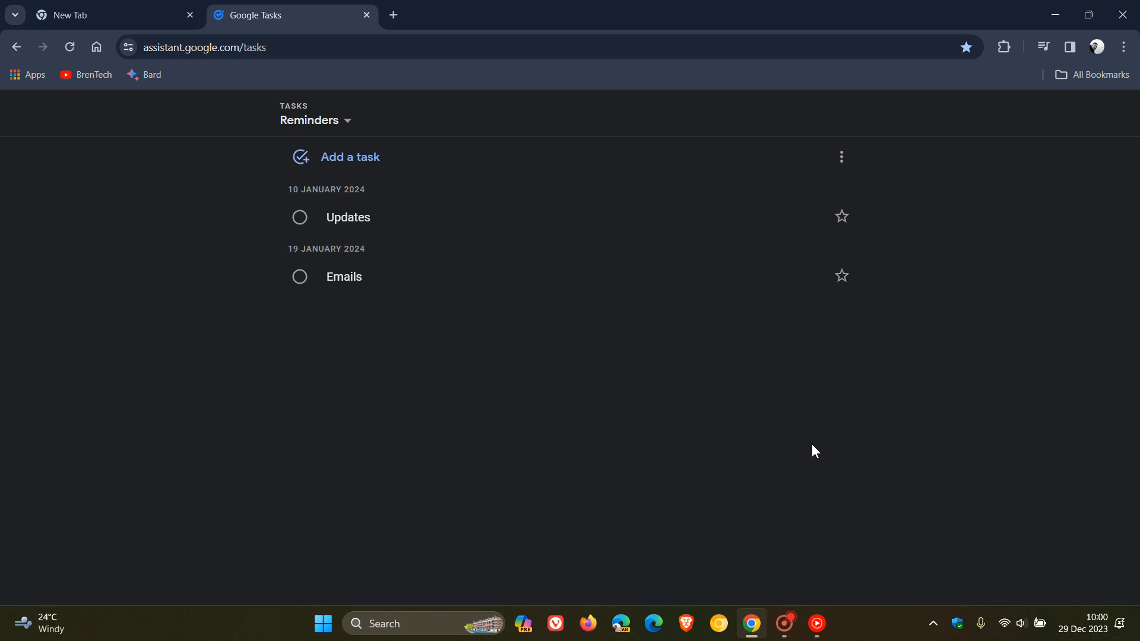
pyautogui.moveTo(1040, 440)
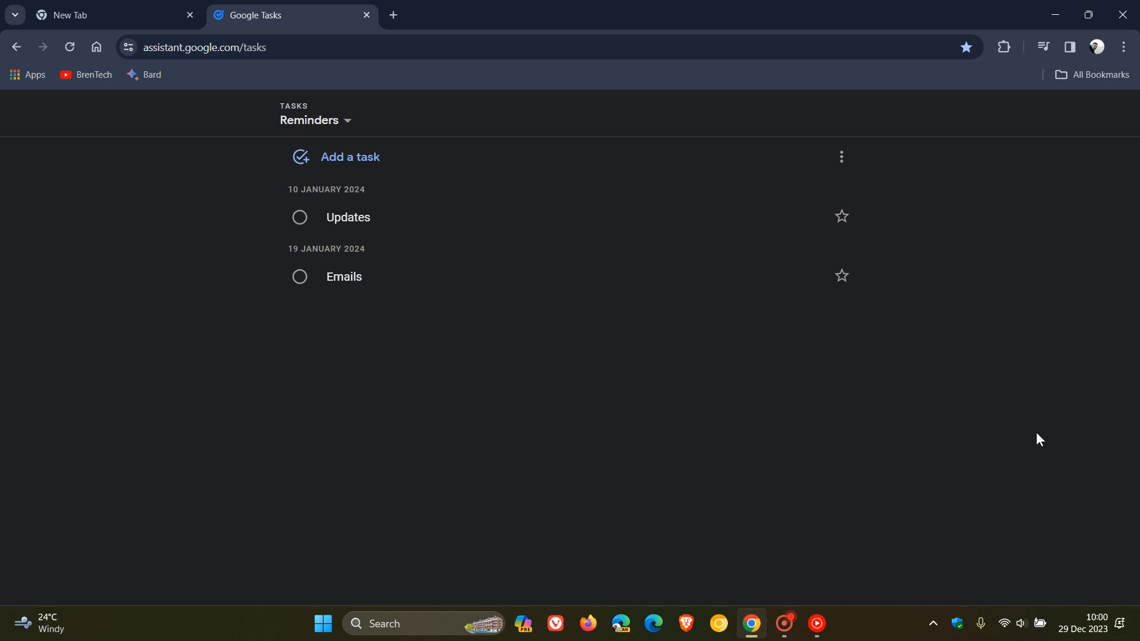
# Step: Start a 'Google Tasks' shortcut via Save and share > Create shortcut with 'Open as window' ticked
pyautogui.click(1121, 46)
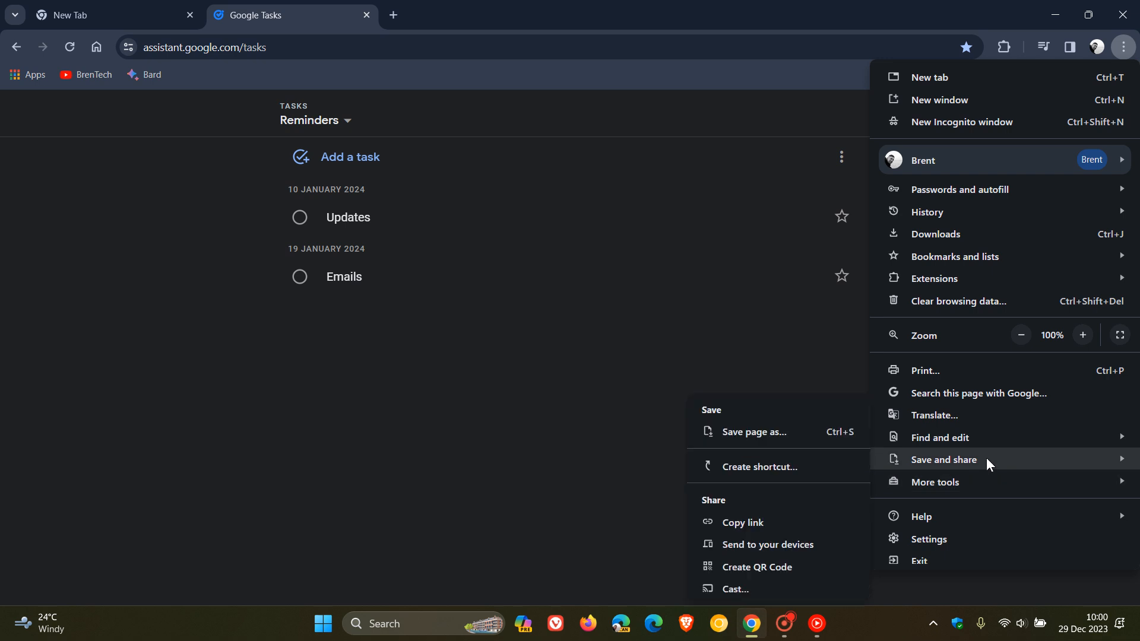
pyautogui.click(759, 467)
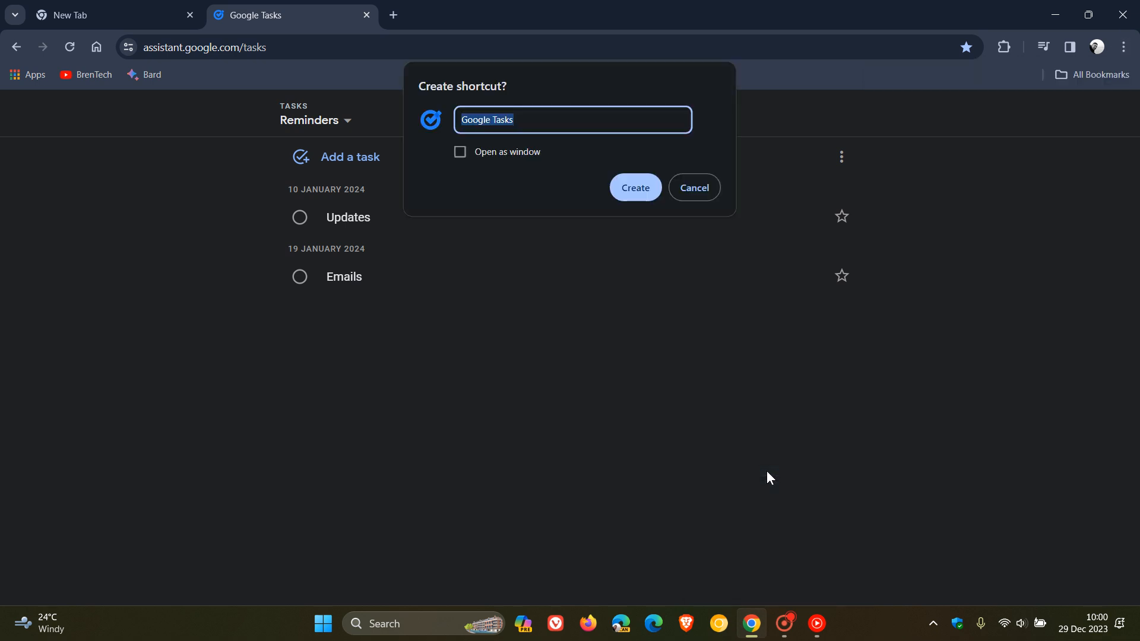
pyautogui.moveTo(505, 210)
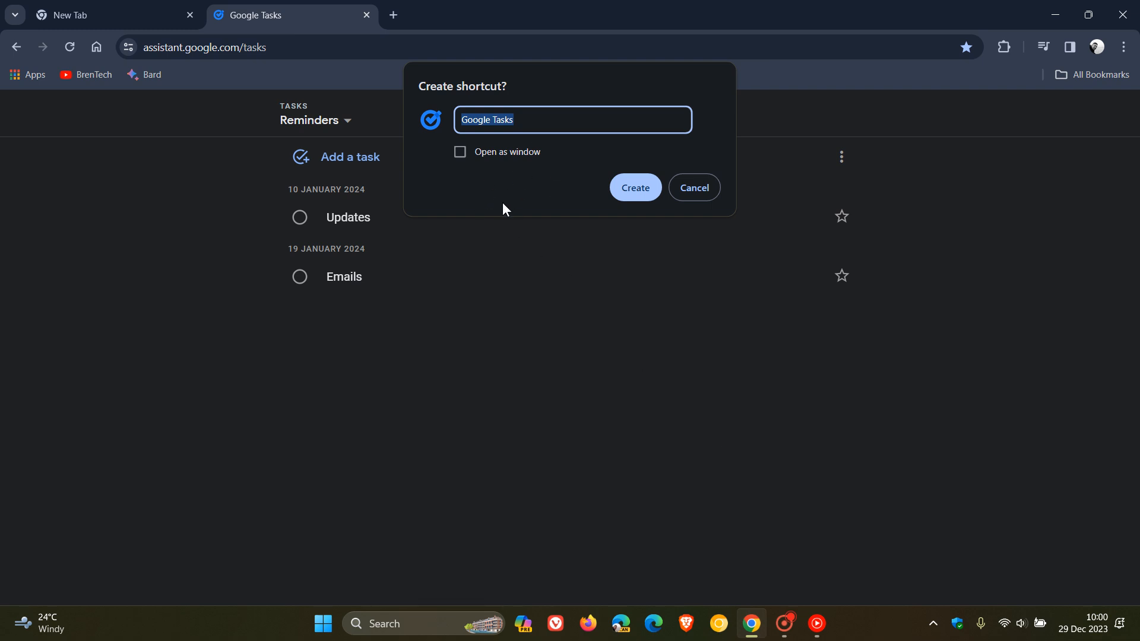
pyautogui.moveTo(468, 167)
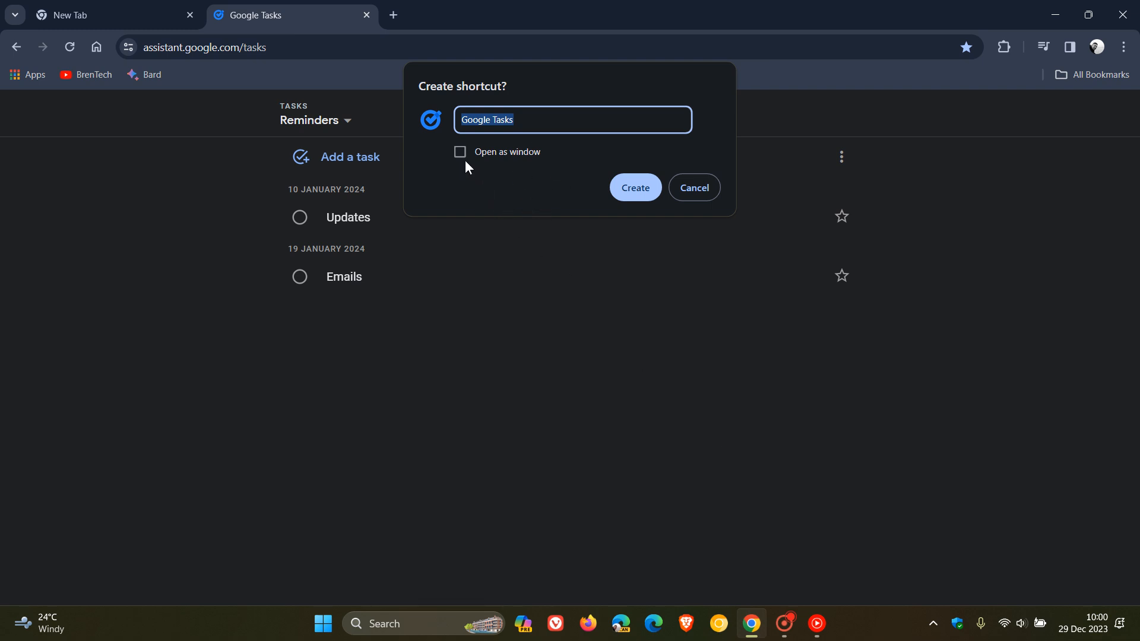
pyautogui.click(460, 152)
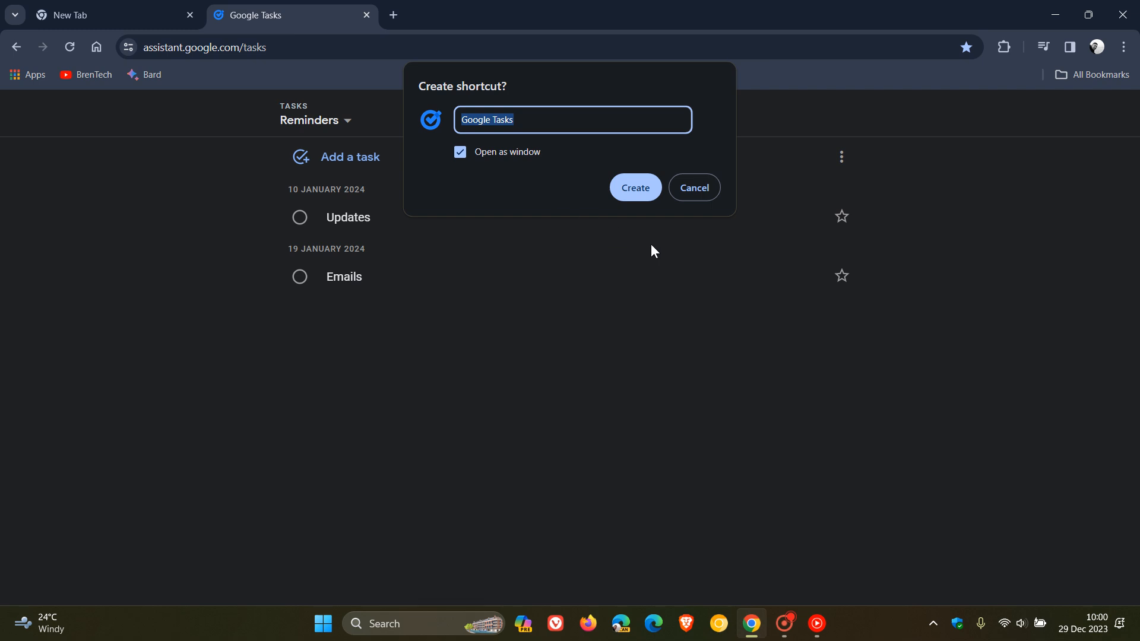
# Step: Create the shortcut so Google Tasks runs as a standalone app window with its own taskbar entry
pyautogui.click(633, 188)
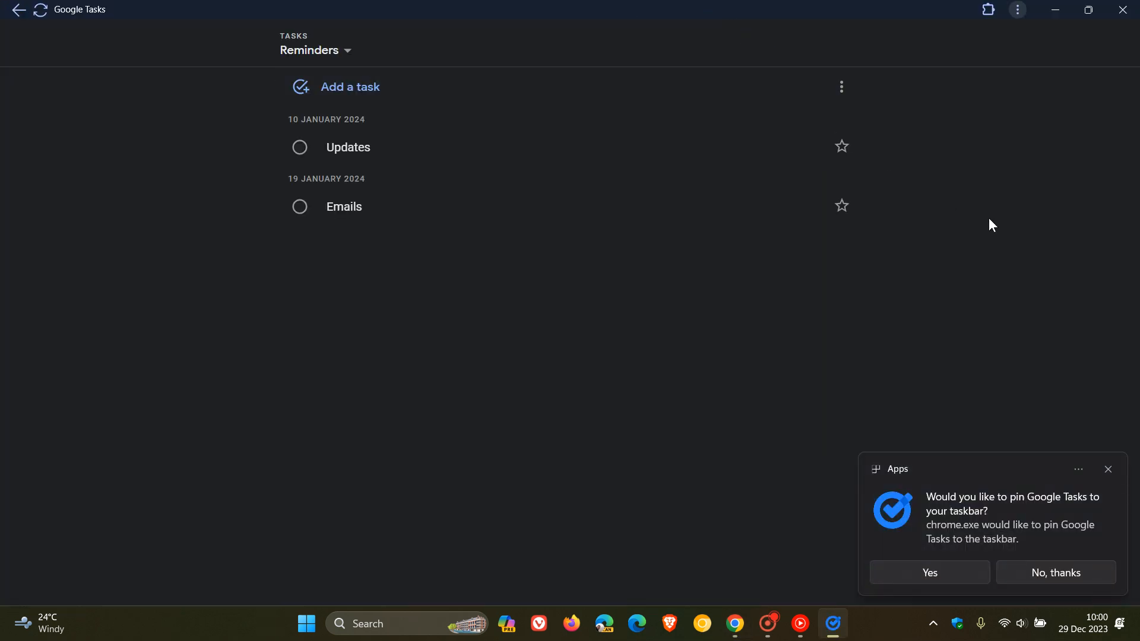
pyautogui.moveTo(1089, 376)
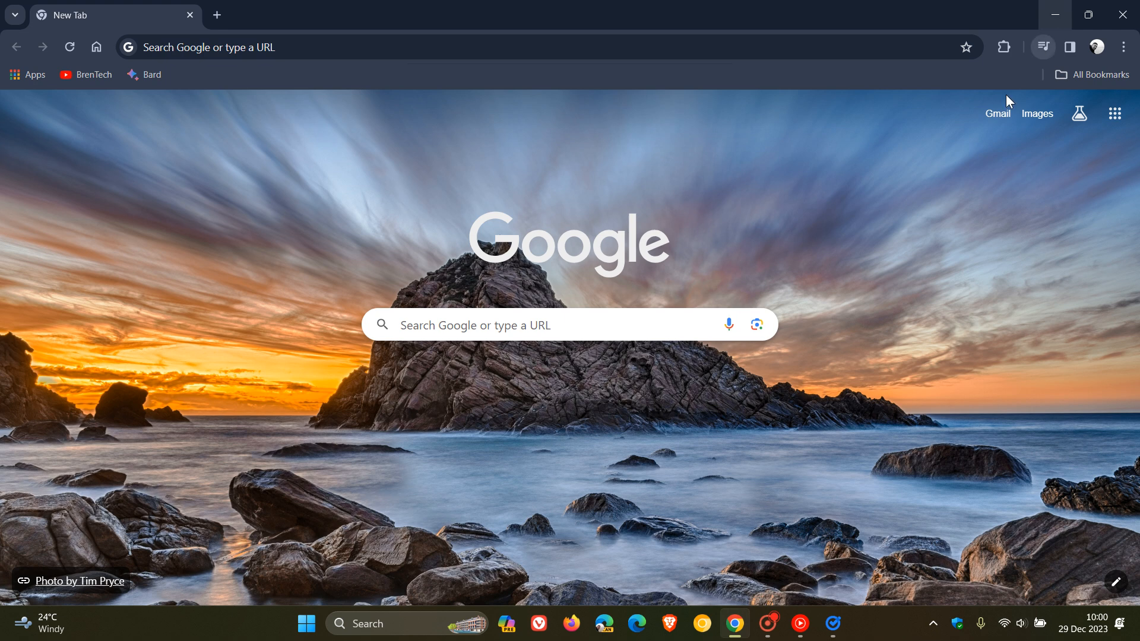
pyautogui.click(834, 623)
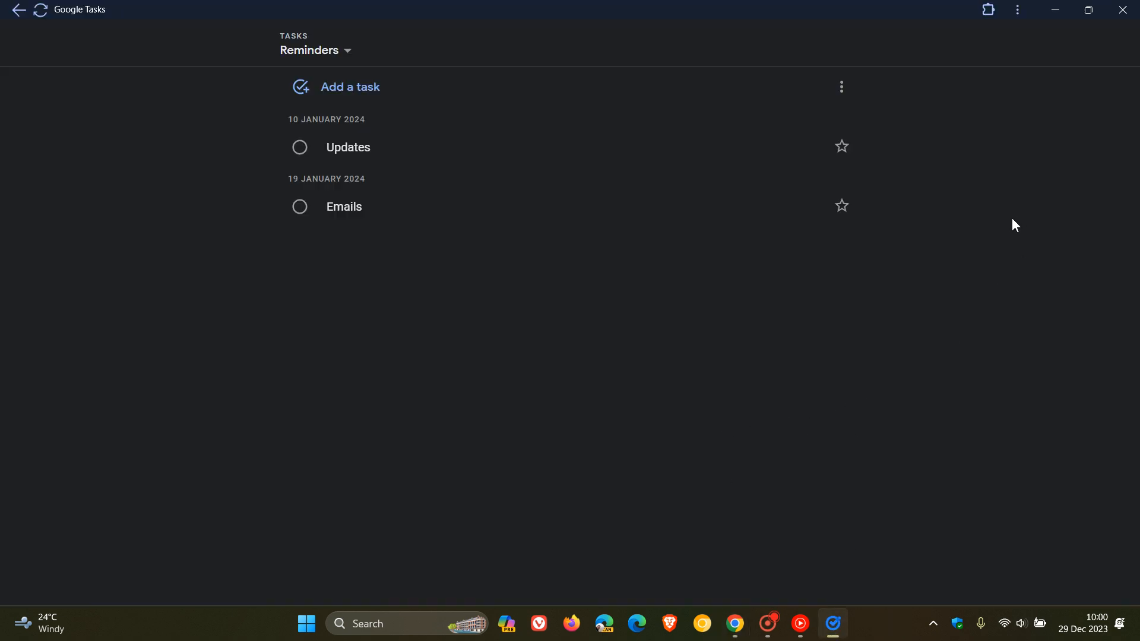
pyautogui.rightClick(832, 623)
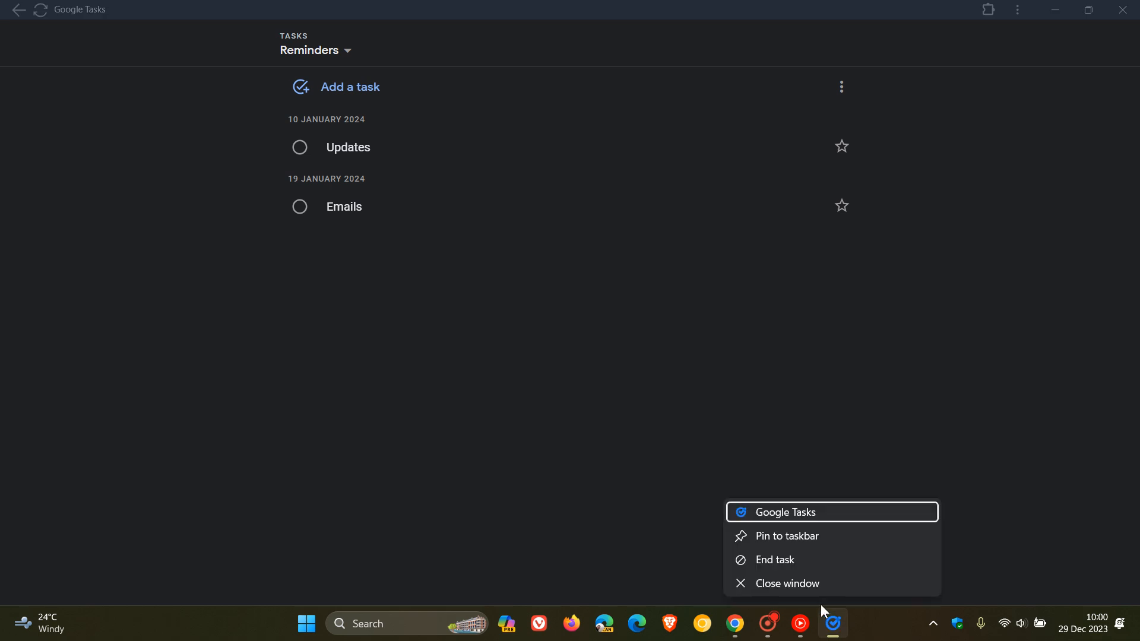
pyautogui.click(942, 435)
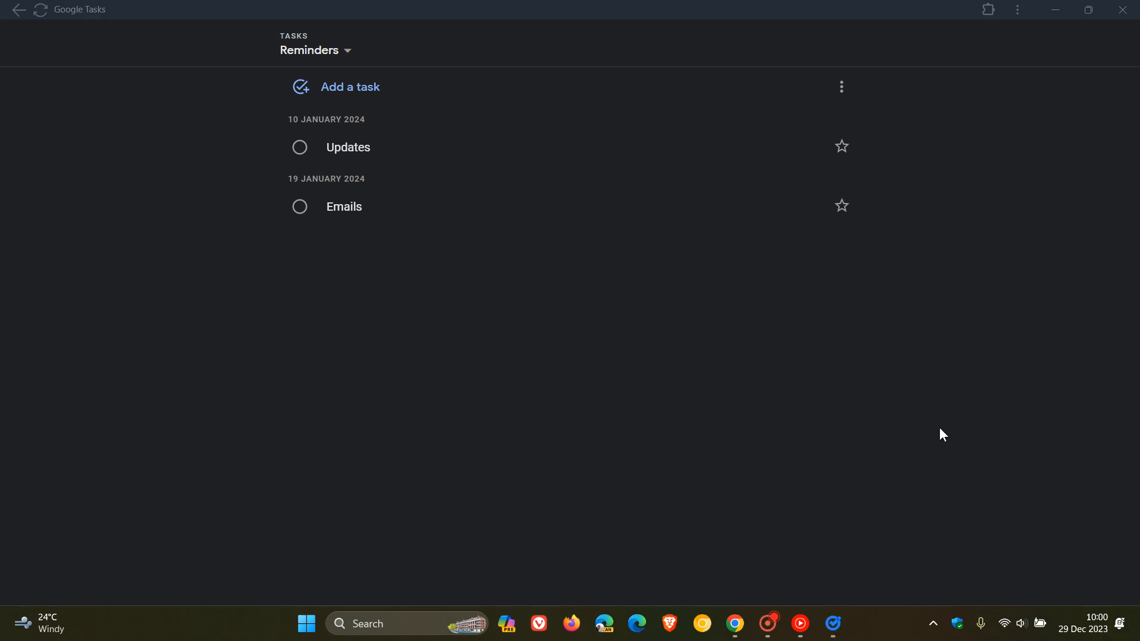
pyautogui.moveTo(980, 374)
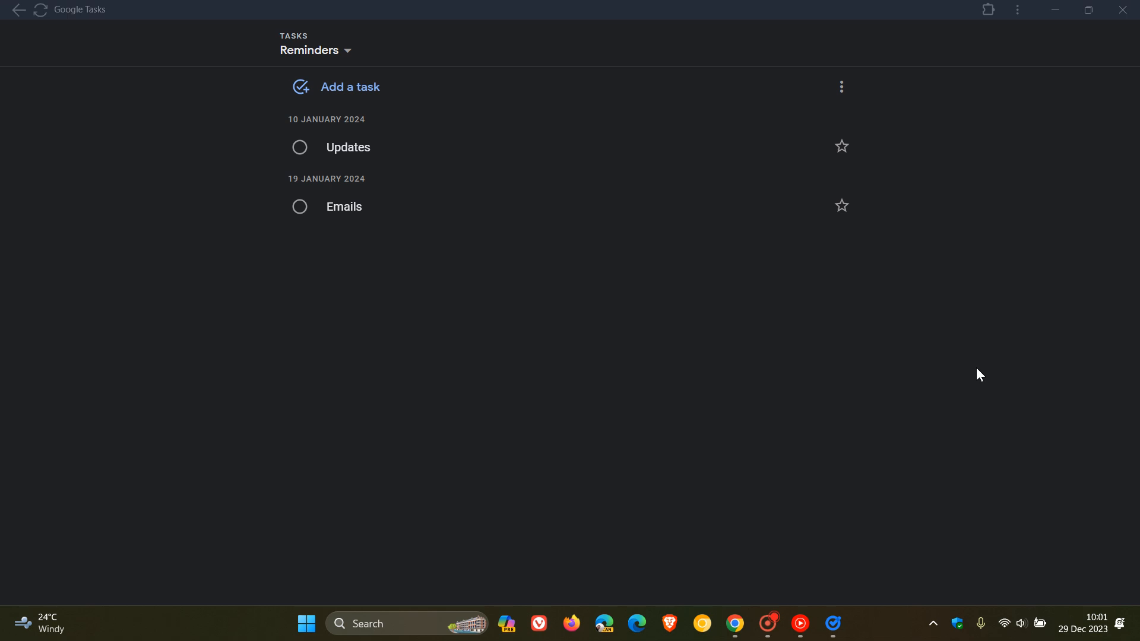
pyautogui.moveTo(1000, 303)
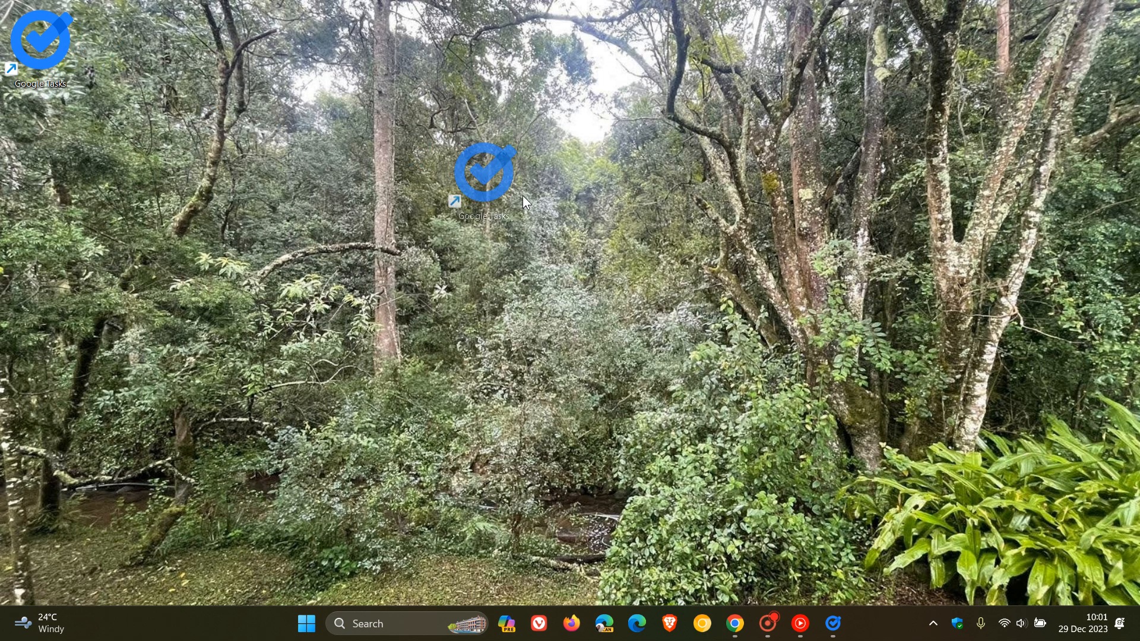
# Step: Move the Google Tasks desktop shortcut from the top-left corner to the centre of the desktop
pyautogui.moveTo(483, 174); pyautogui.dragTo(523, 269)
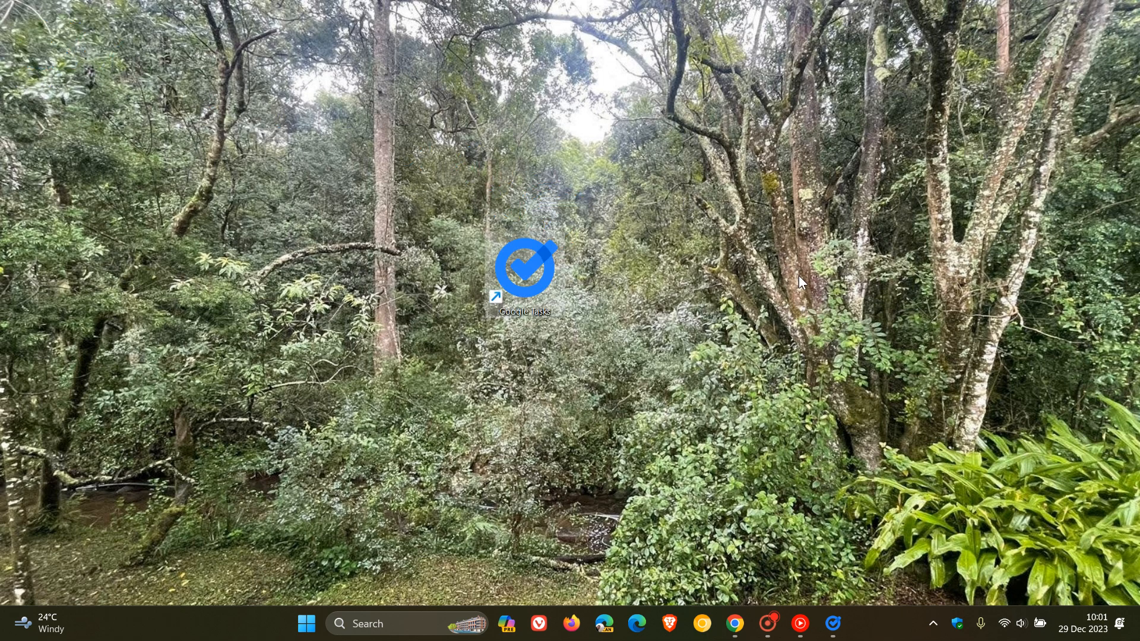
pyautogui.moveTo(821, 488)
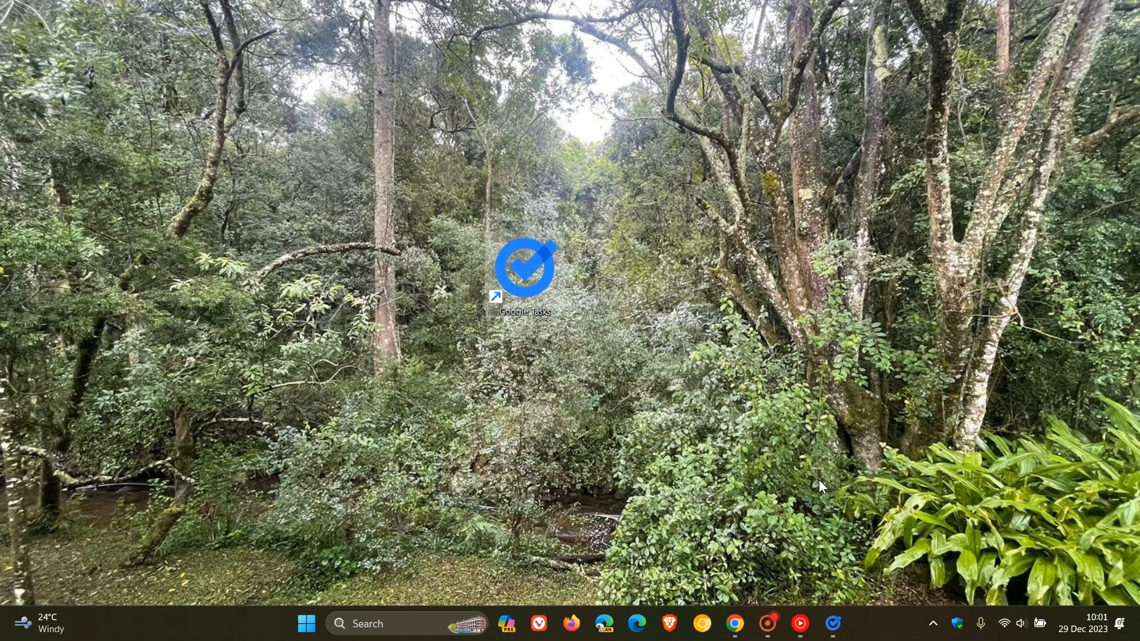
pyautogui.moveTo(733, 624)
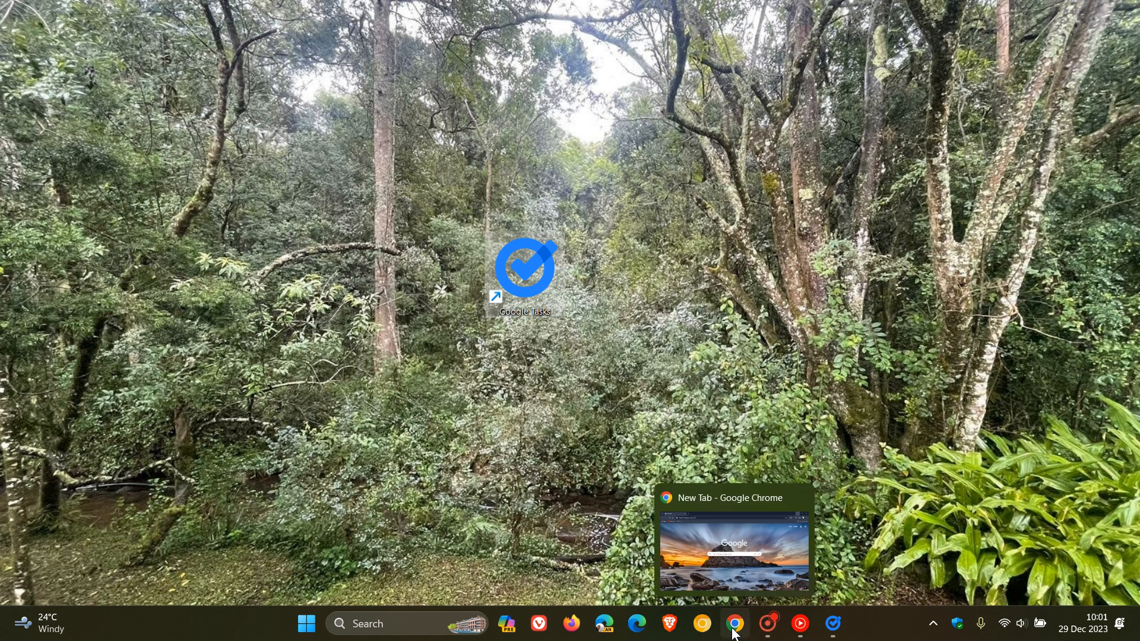
# Step: Bring the Chrome New Tab window forward and show its menu, where Create shortcut is greyed out
pyautogui.click(735, 624)
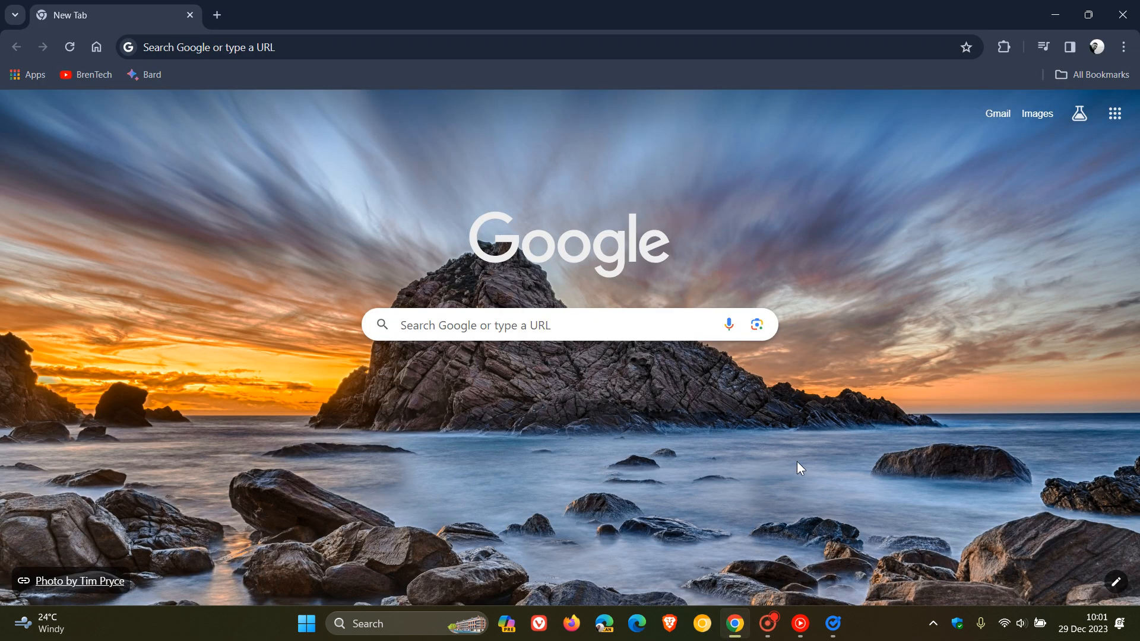
pyautogui.click(831, 623)
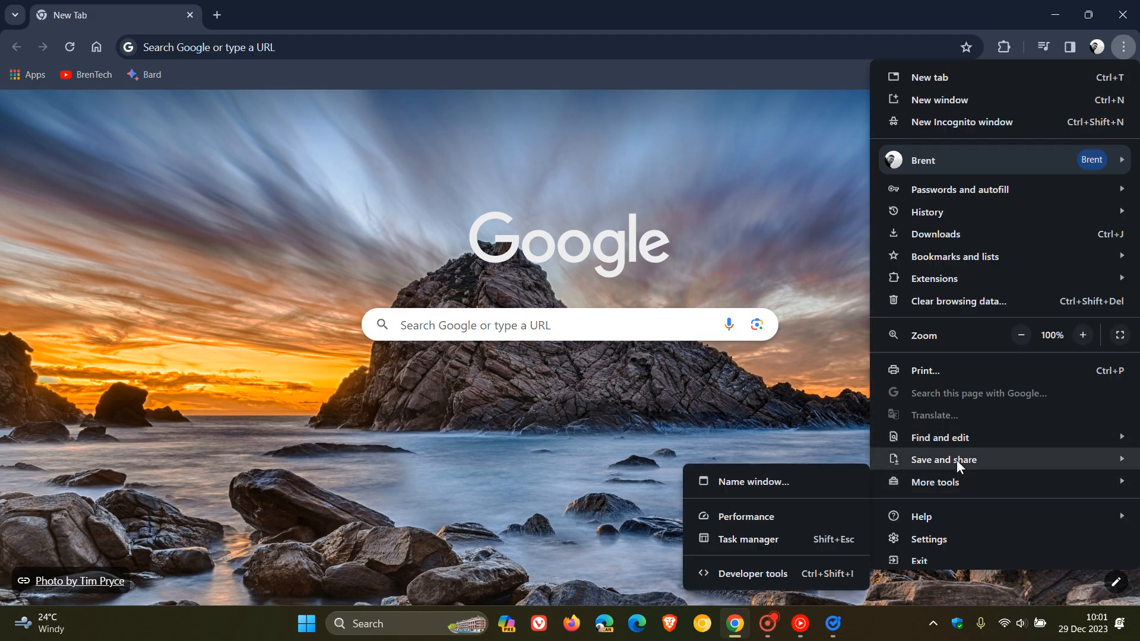
pyautogui.moveTo(944, 459)
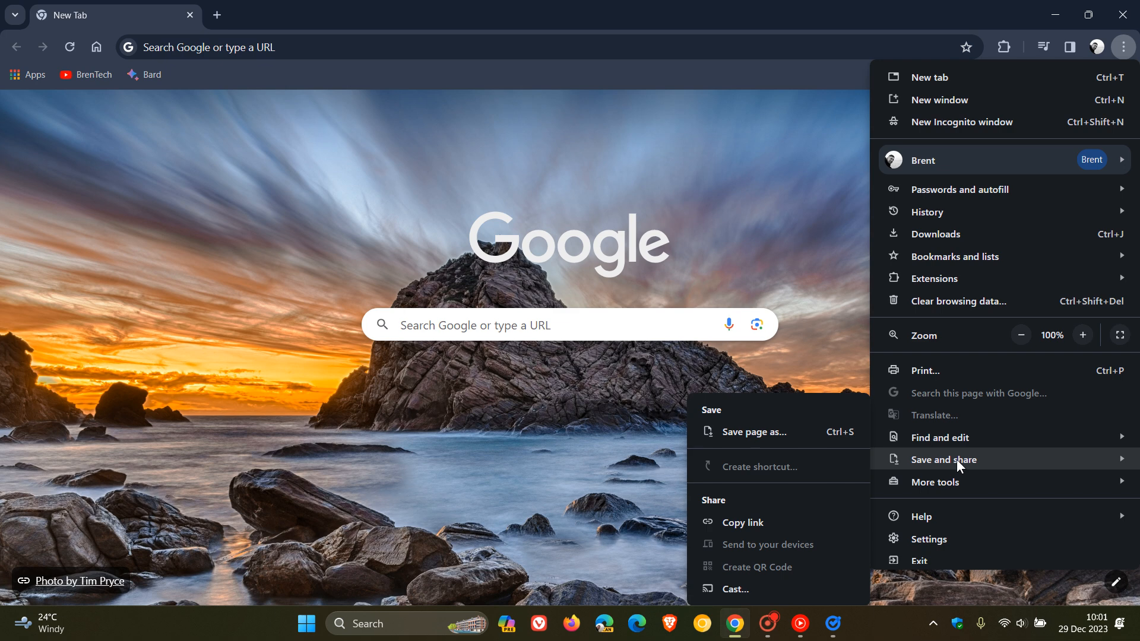
pyautogui.moveTo(776, 476)
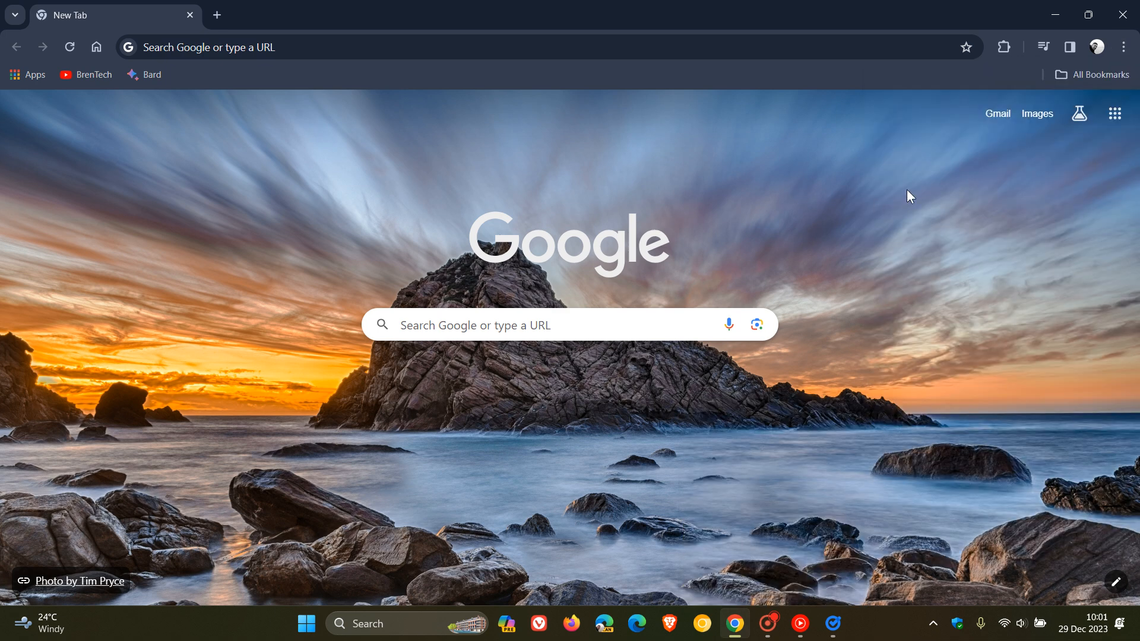
pyautogui.moveTo(863, 184)
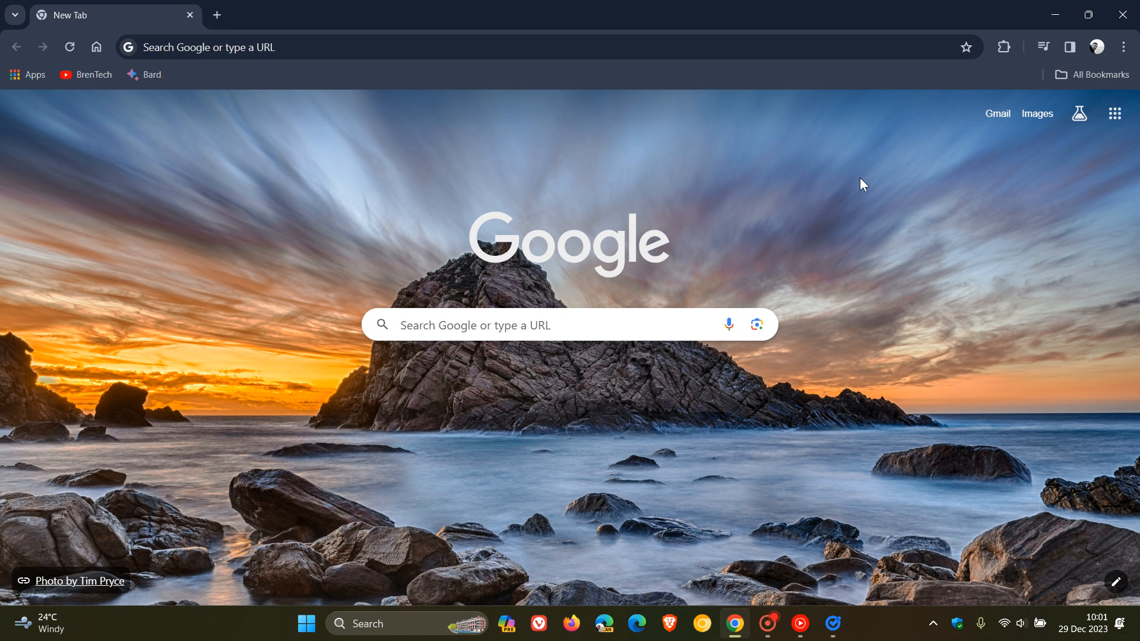
pyautogui.moveTo(844, 198)
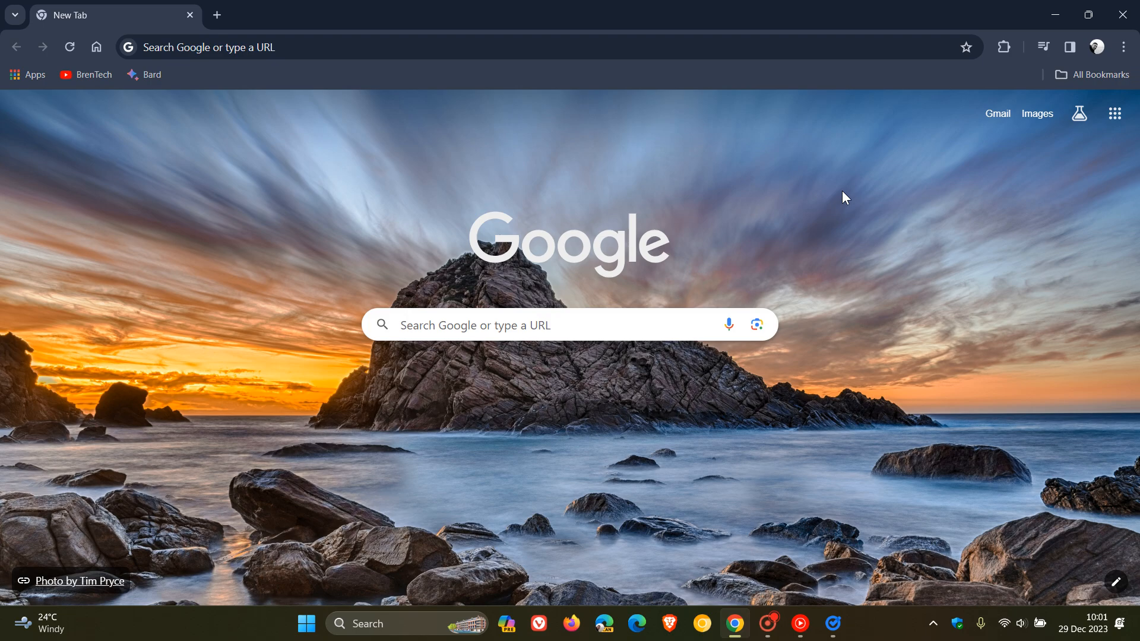